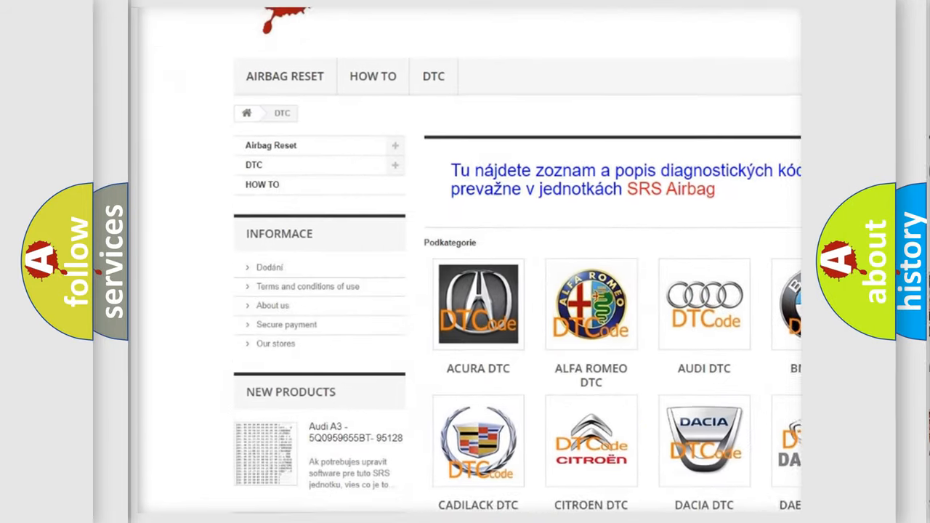
{"action": "scroll", "scroll_direction": "down", "scroll_amount": 3}
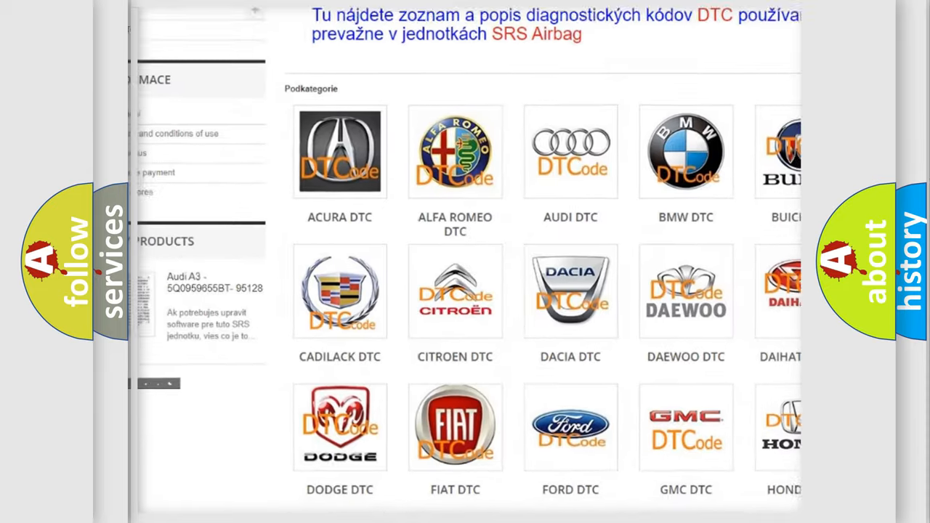
{"action": "scroll", "scroll_direction": "down", "scroll_amount": 3}
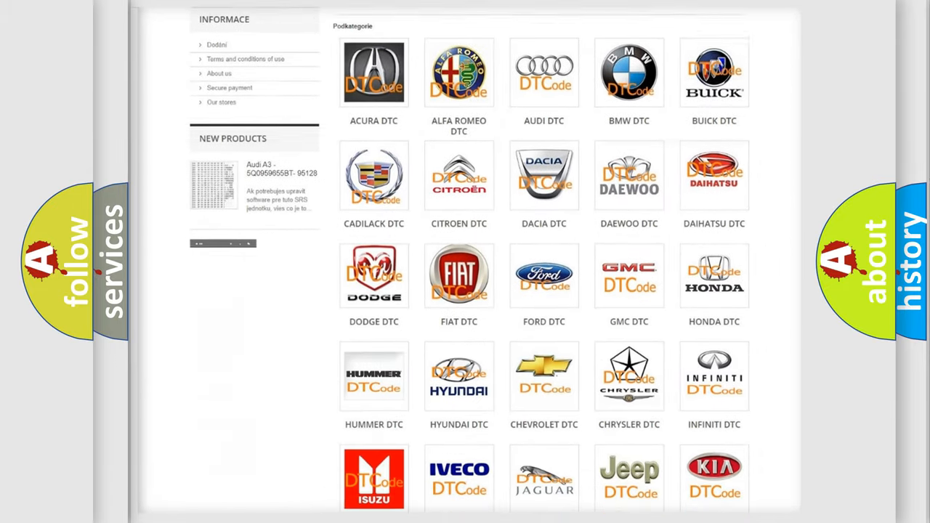
{"action": "scroll", "scroll_direction": "down", "scroll_amount": 3}
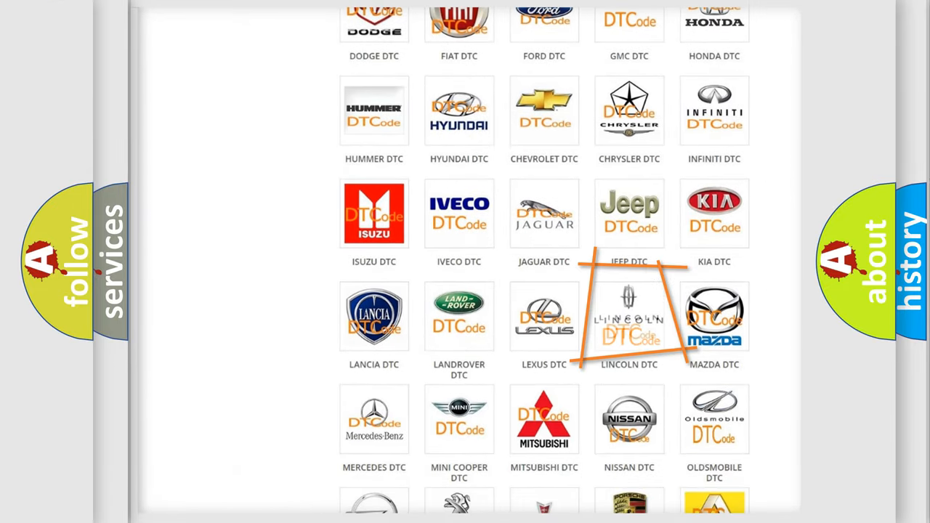